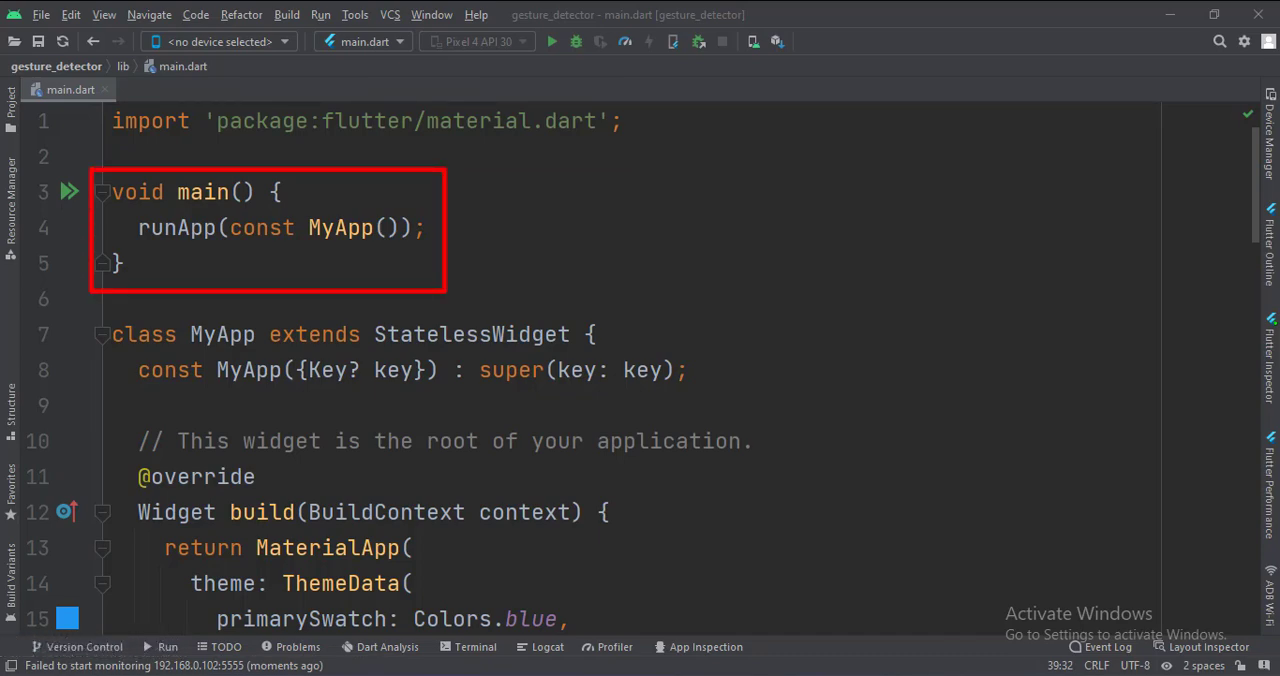
{"action": "scroll", "scroll_direction": "down", "scroll_amount": 3}
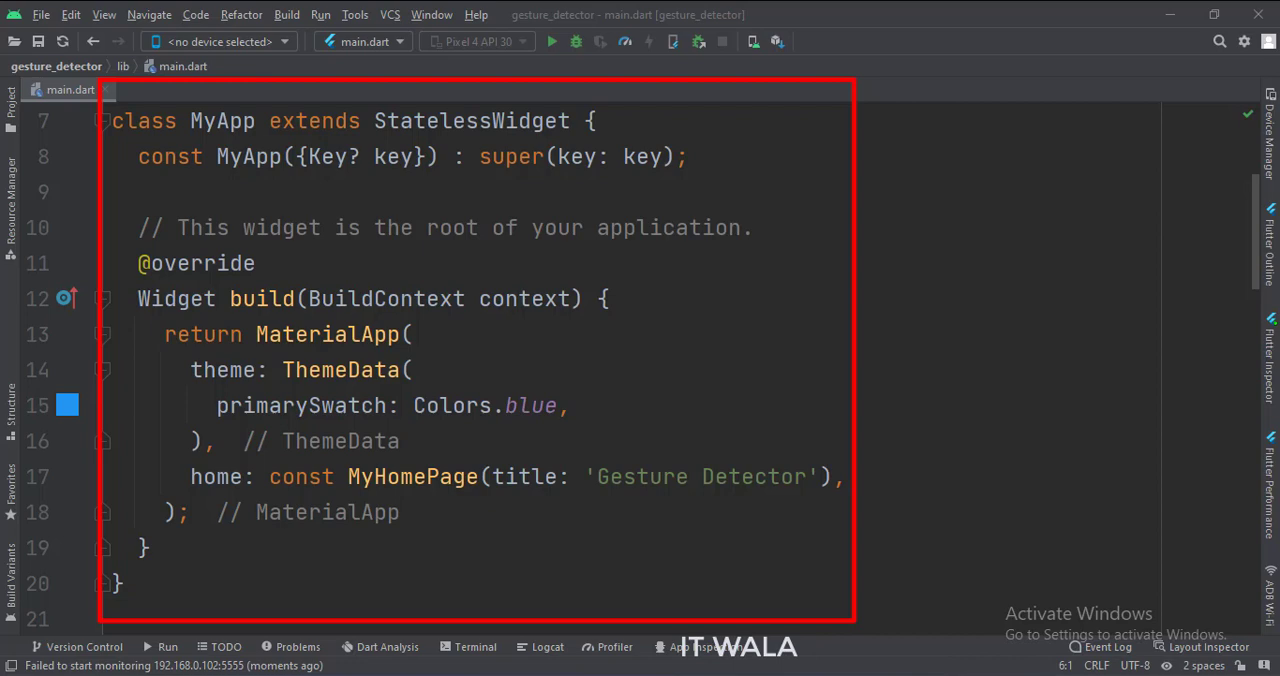
{"action": "scroll", "scroll_direction": "down", "scroll_amount": 3}
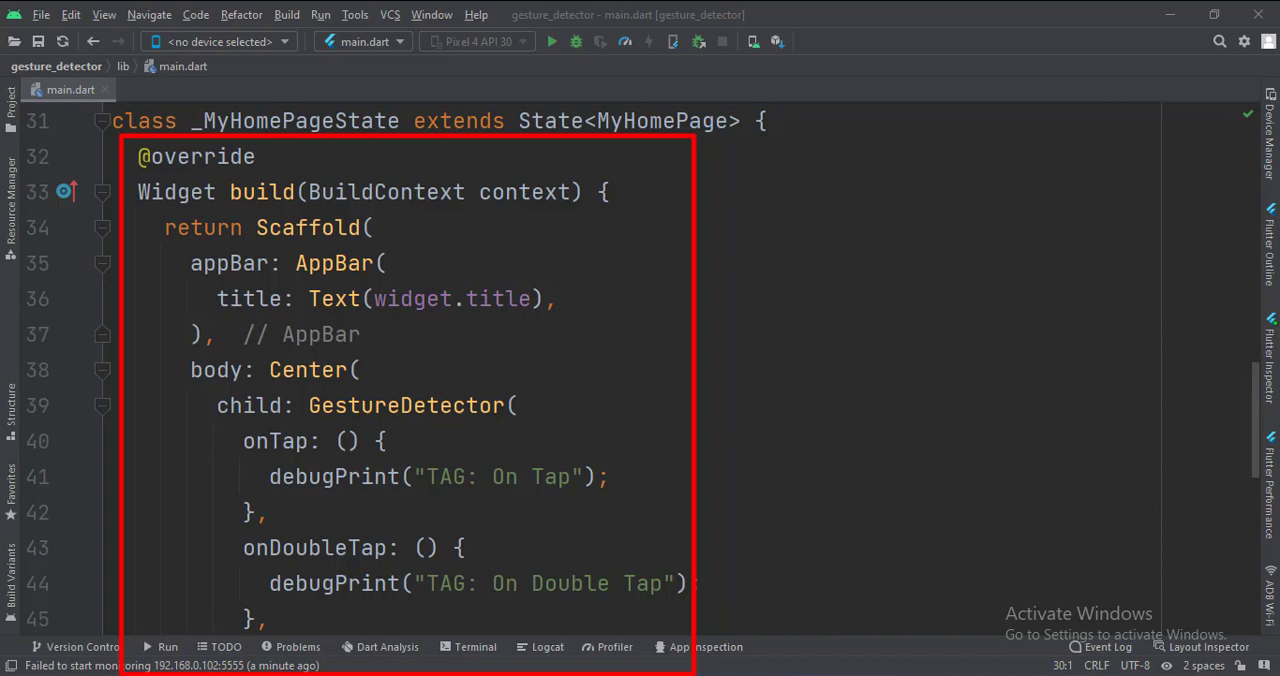
{"action": "scroll", "scroll_direction": "down", "scroll_amount": 3}
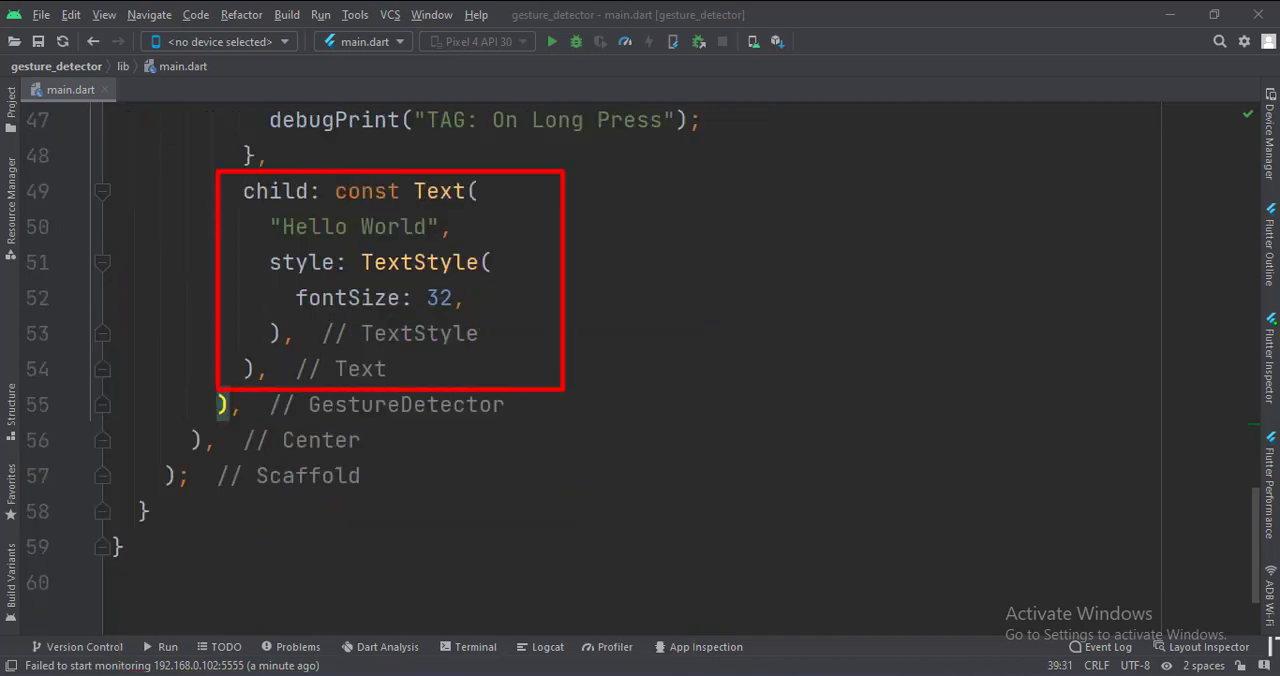